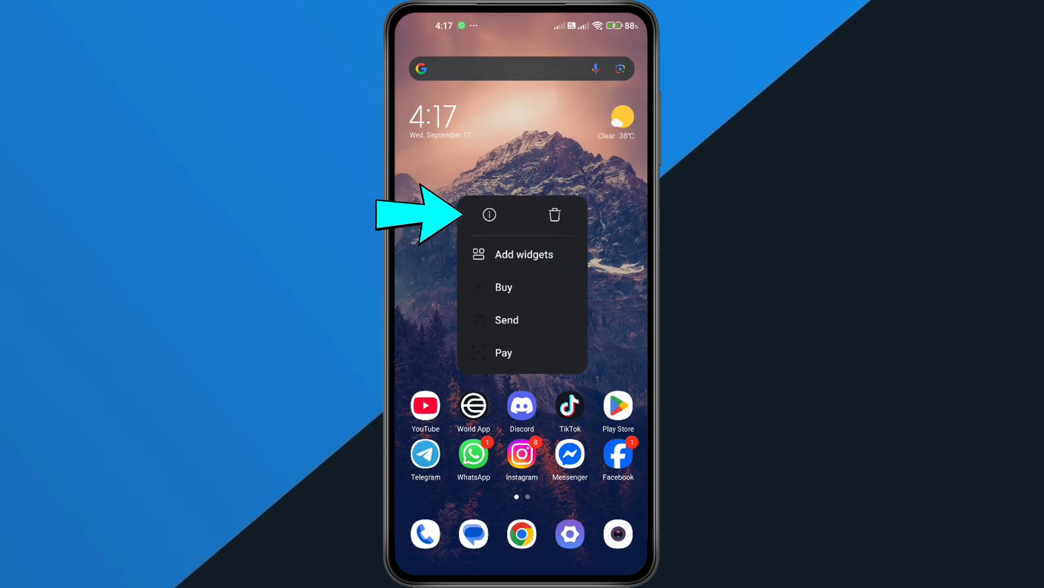
Clear World App's cache to 0 B and delete all its app data
{"action": "left_click", "coordinate": [489, 215]}
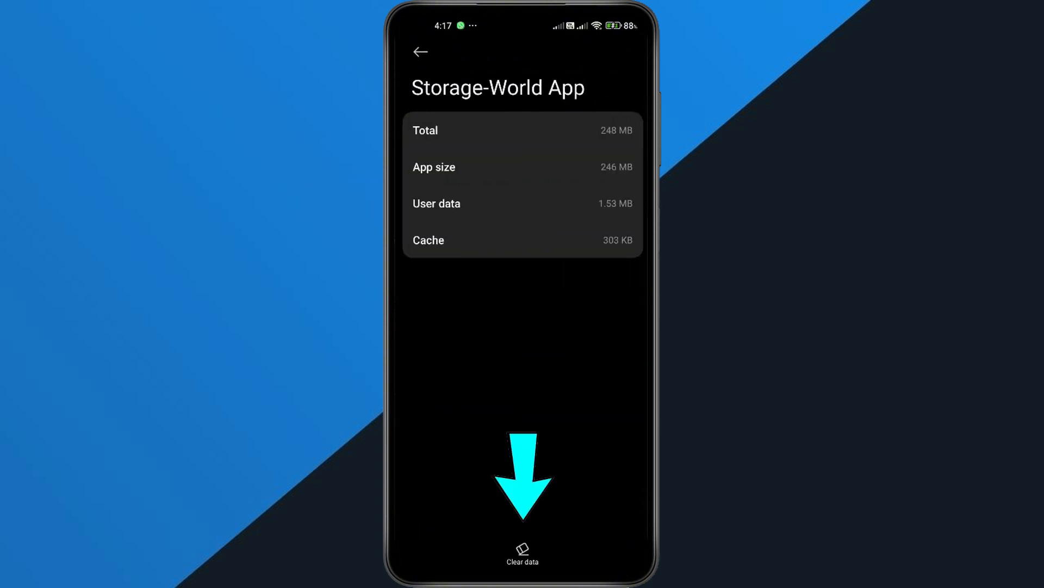
{"action": "left_click", "coordinate": [522, 553]}
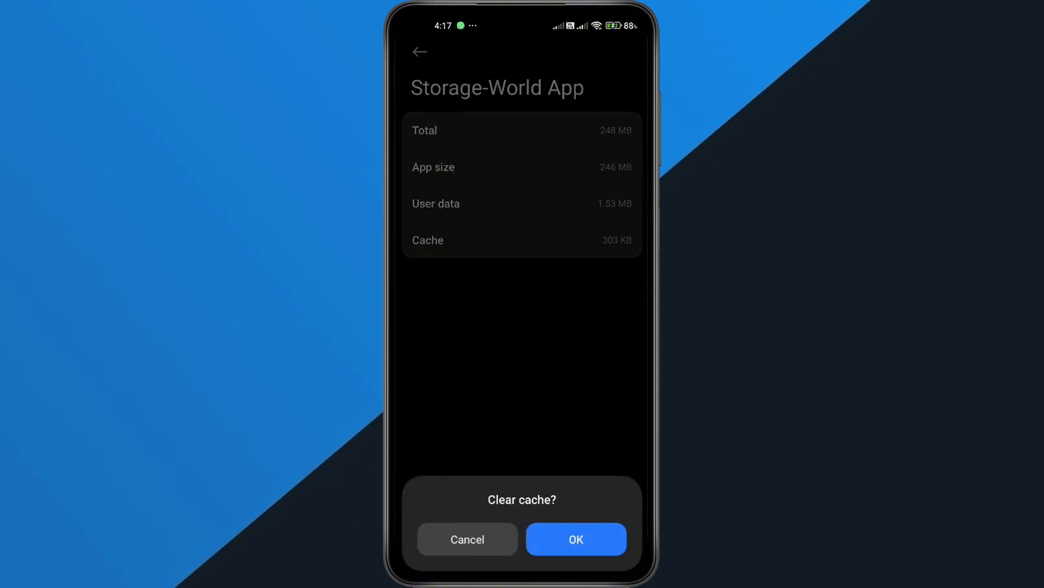
{"action": "left_click", "coordinate": [576, 539]}
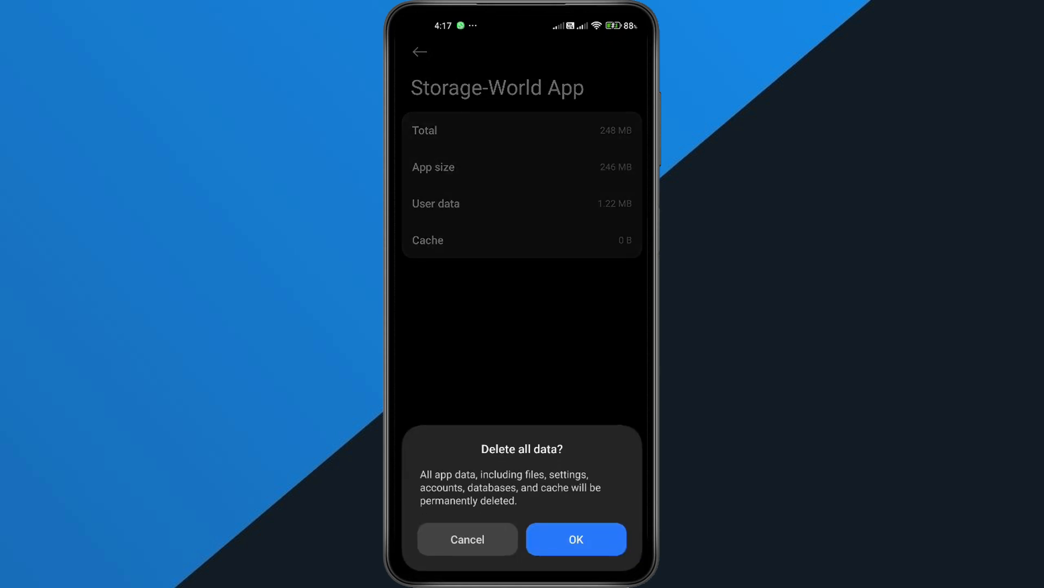
{"action": "left_click", "coordinate": [575, 538]}
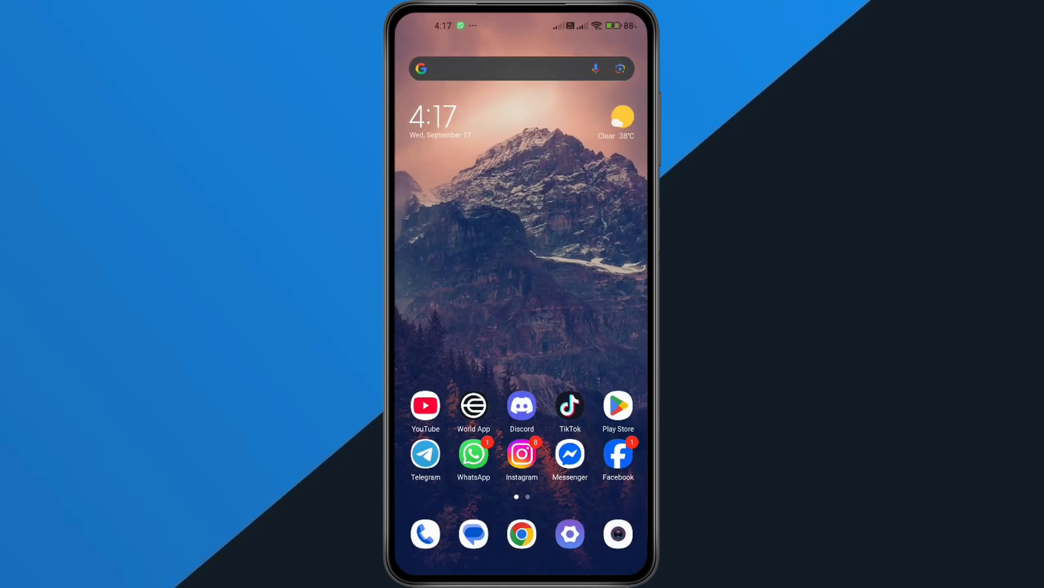
Search Play Store for 'world app' and open the World App - Real Human Network listing
{"action": "left_click", "coordinate": [617, 404]}
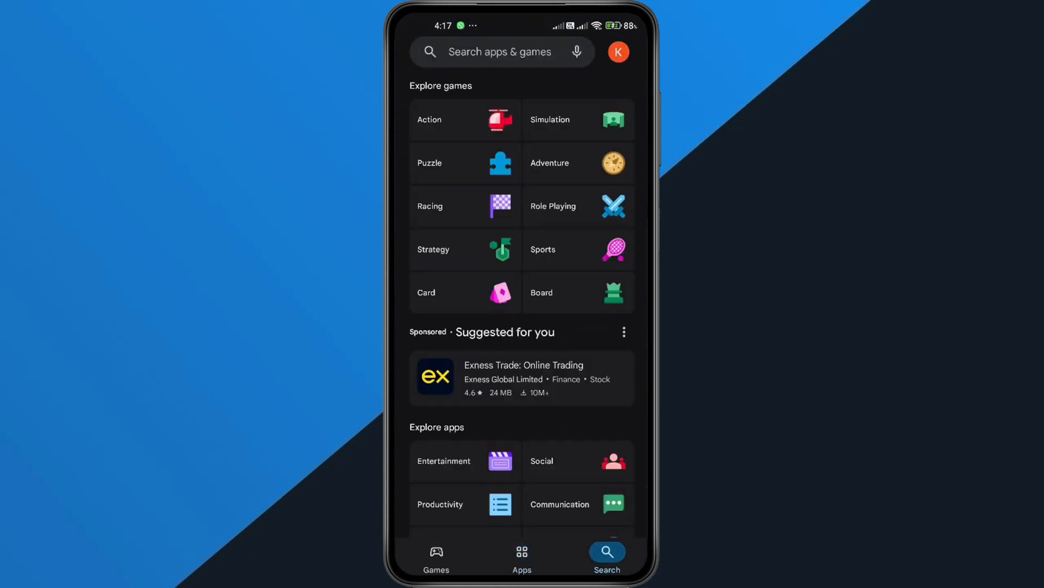
{"action": "type", "text": "world app"}
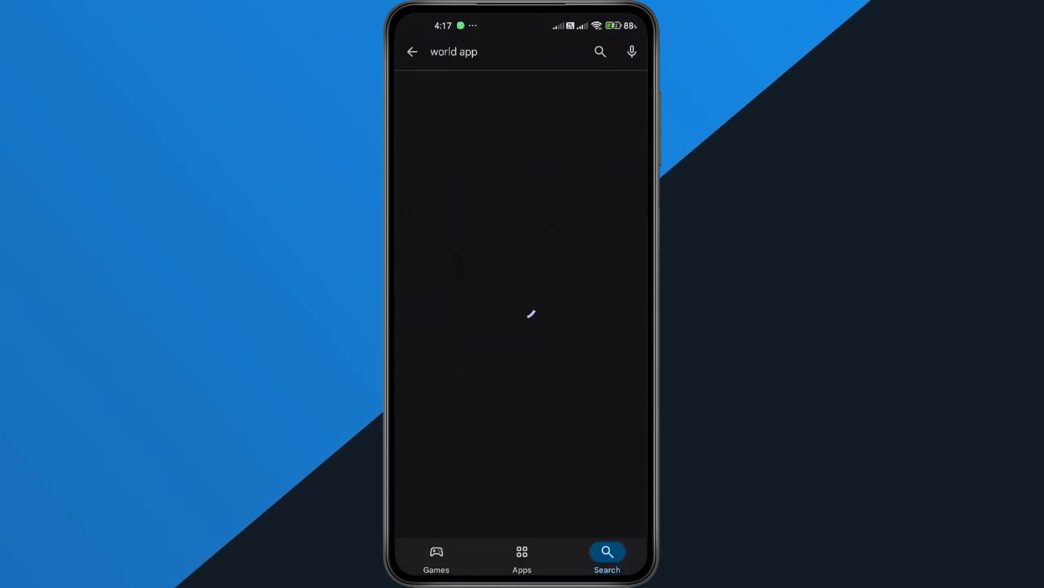
{"action": "left_click", "coordinate": [521, 313]}
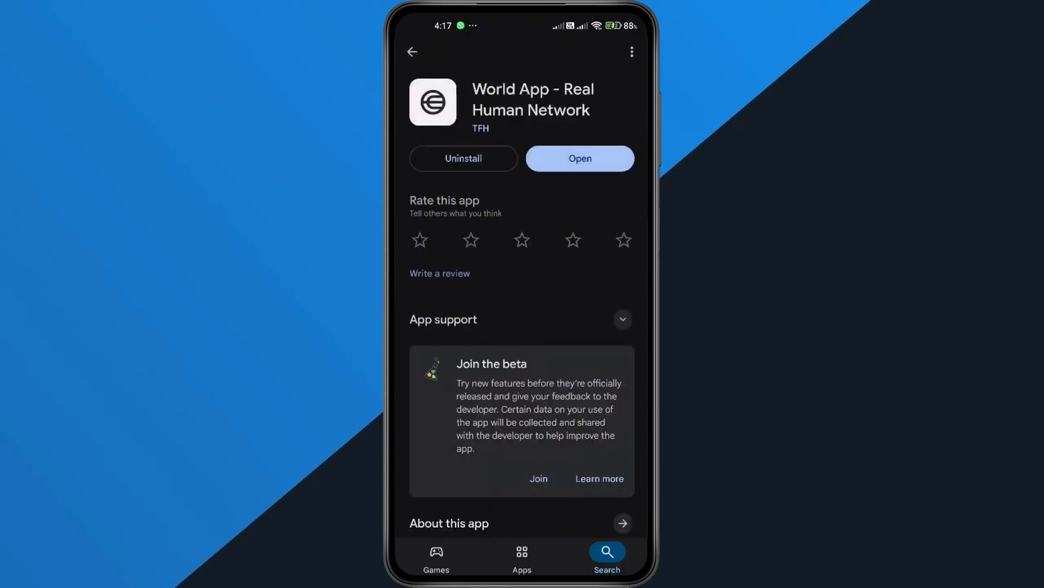